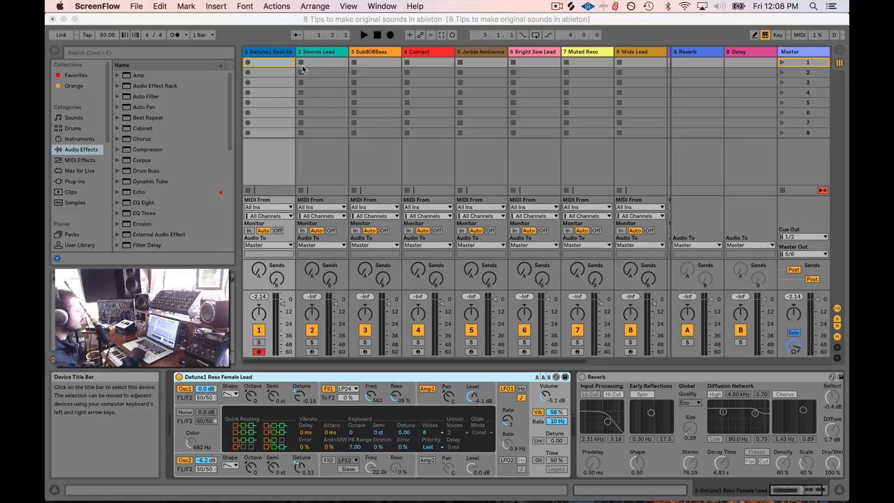
Select track 1 to show the Detuned Bass Female Lead chain with its Reverb.
{"action": "left_click", "coordinate": [268, 52]}
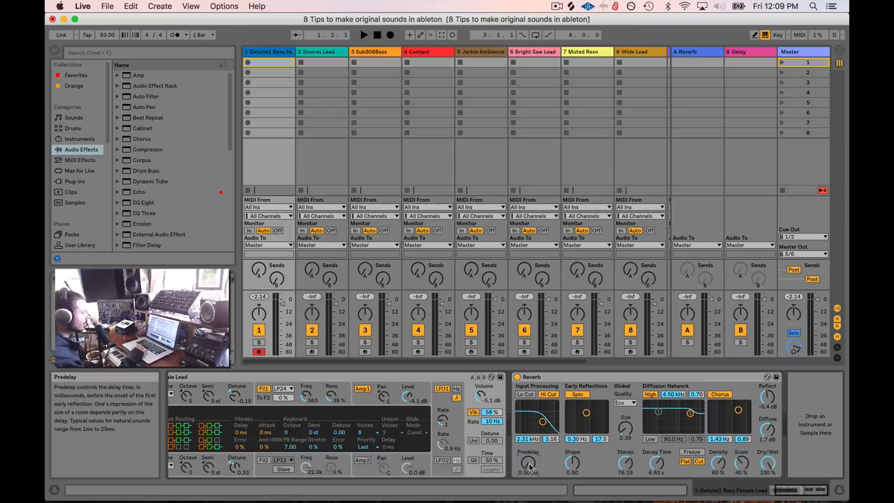
{"action": "mouse_move", "coordinate": [765, 464]}
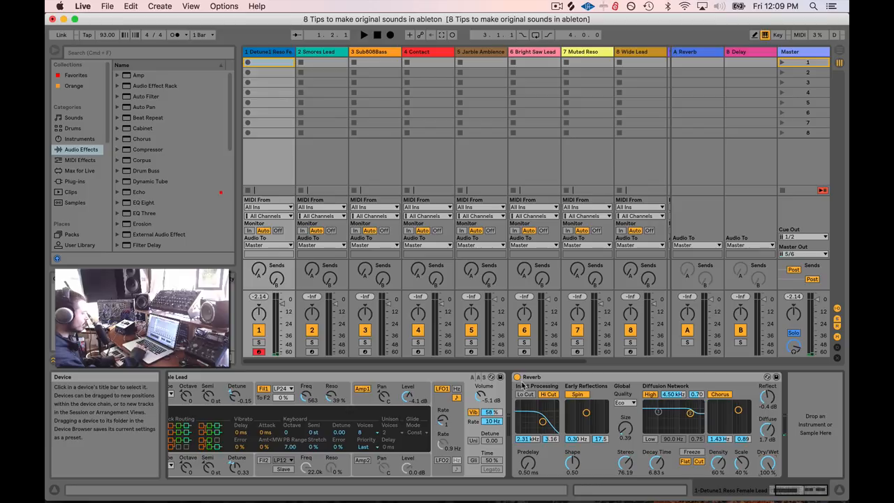
Switch off one processing section of the Reverb on the Detuned Bass Female Lead.
{"action": "left_click", "coordinate": [517, 377]}
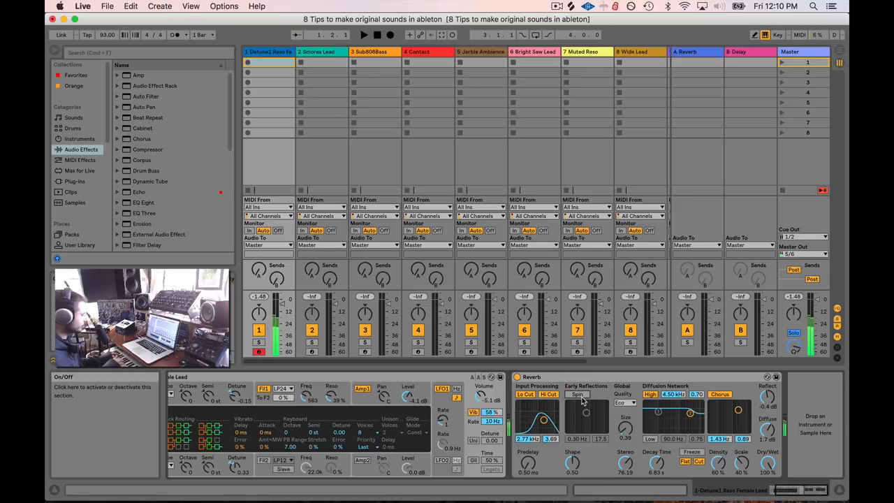
{"action": "left_click", "coordinate": [625, 402]}
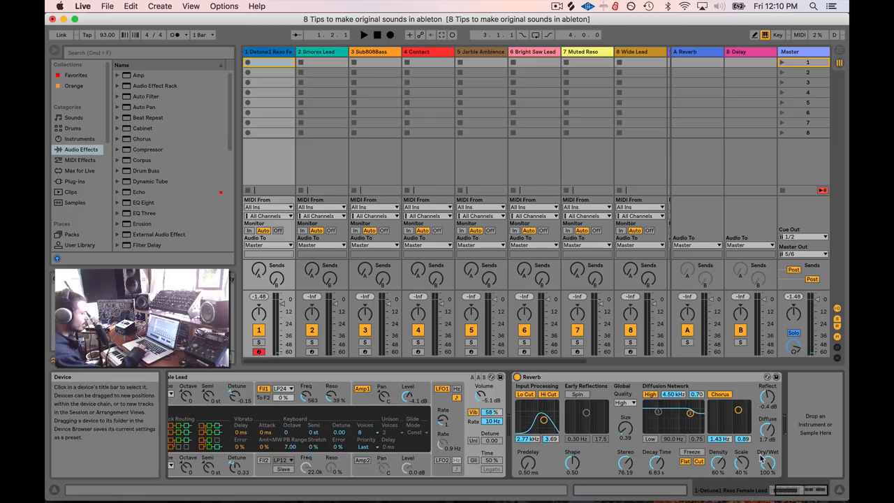
{"action": "mouse_move", "coordinate": [529, 464]}
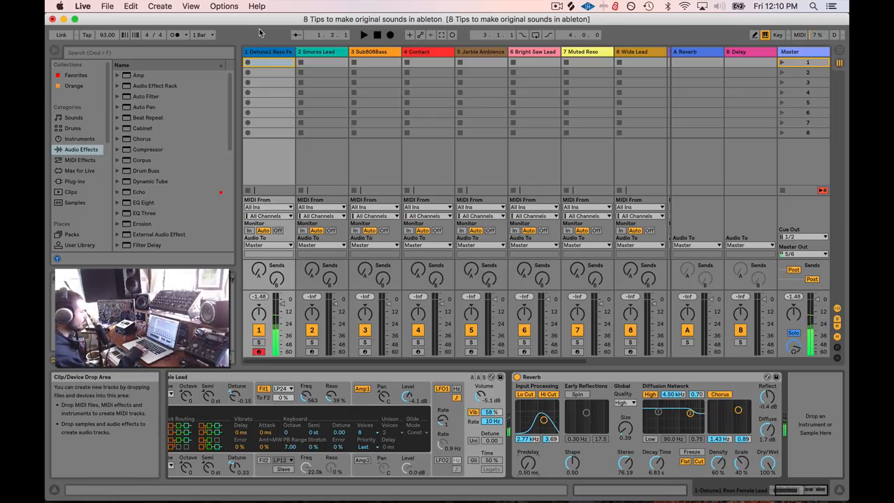
Add a Redux after the Sneaks Lead instrument and enable its Bit Reduction.
{"action": "left_click", "coordinate": [321, 52]}
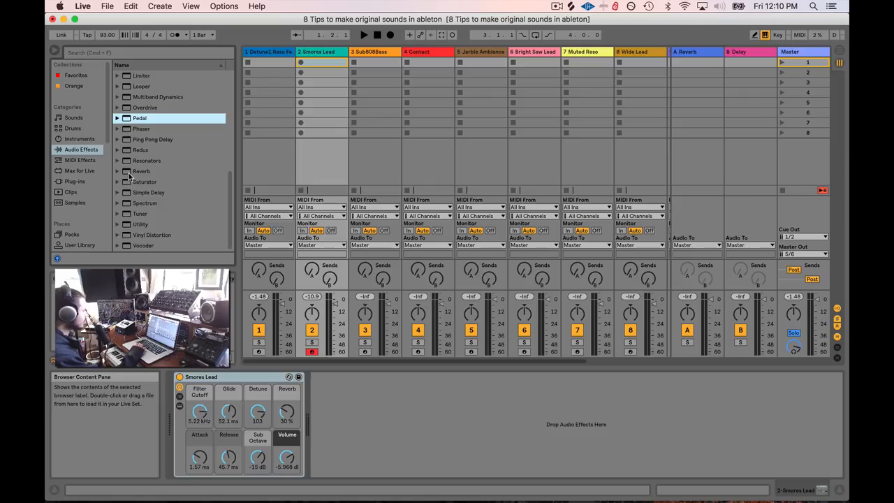
{"action": "double_click", "coordinate": [140, 150]}
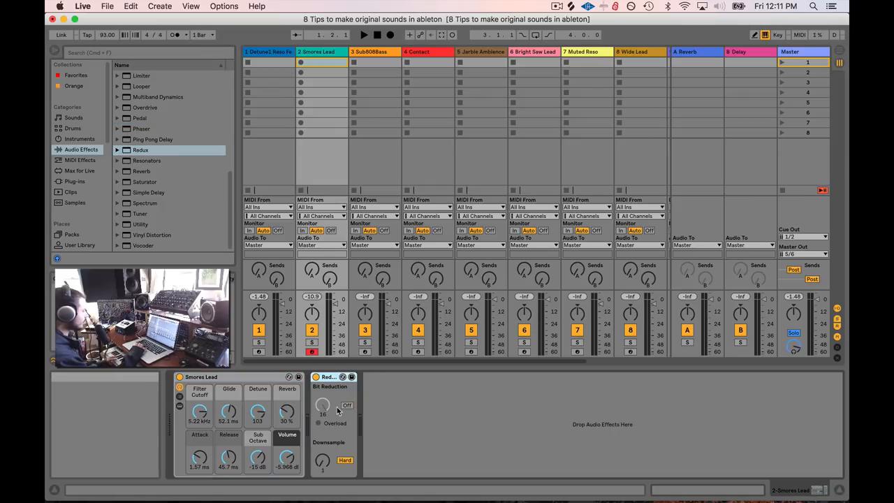
{"action": "left_click", "coordinate": [346, 405]}
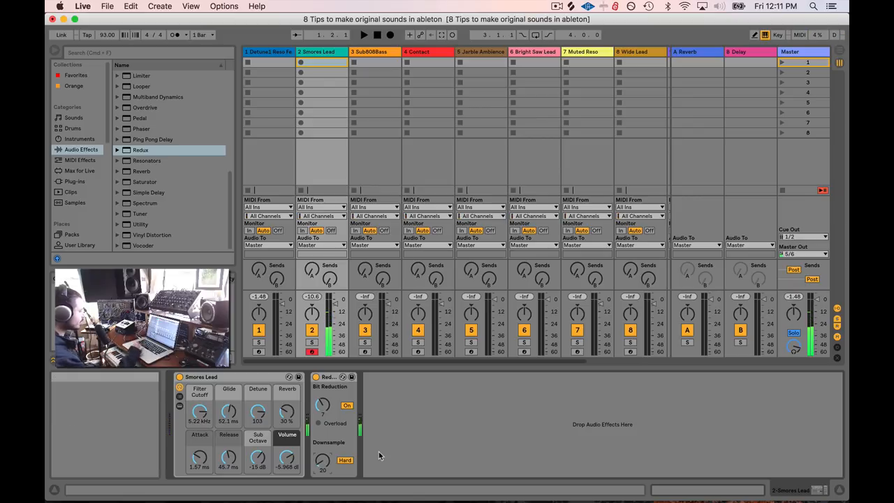
{"action": "mouse_move", "coordinate": [344, 461]}
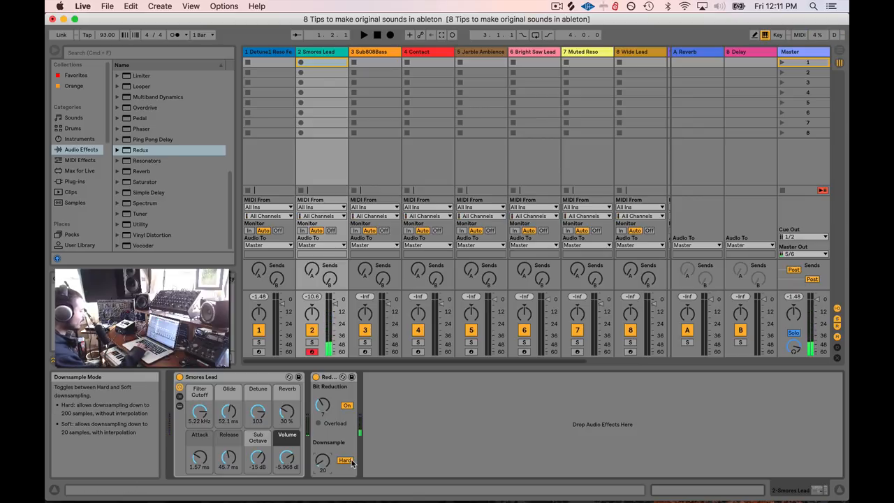
Set Redux downsampling to Soft, raise the Downsample amount, and bypass/re-enable to compare.
{"action": "left_click", "coordinate": [347, 461]}
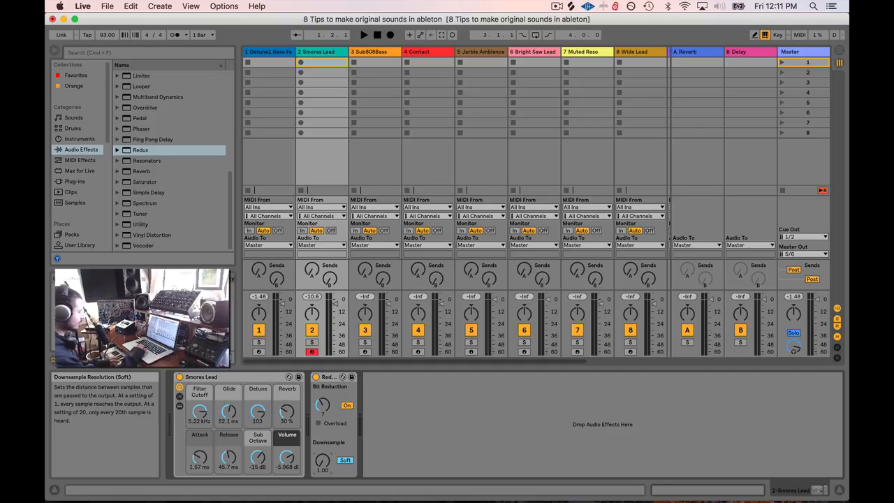
{"action": "left_click_drag", "start_coordinate": [321, 458], "coordinate": [322, 454]}
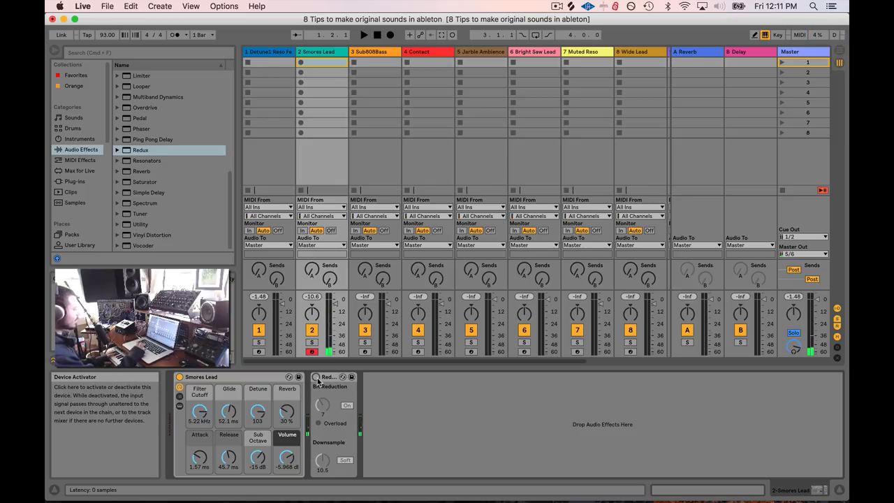
{"action": "left_click", "coordinate": [347, 405]}
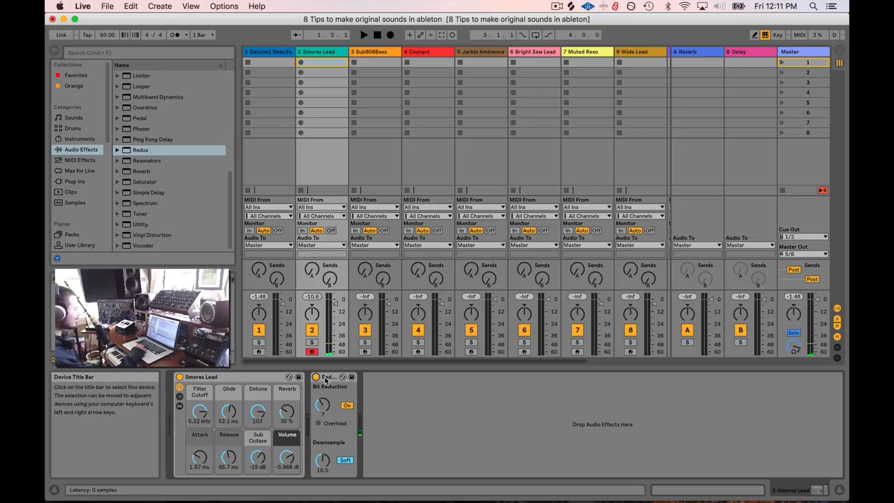
{"action": "left_click", "coordinate": [328, 377]}
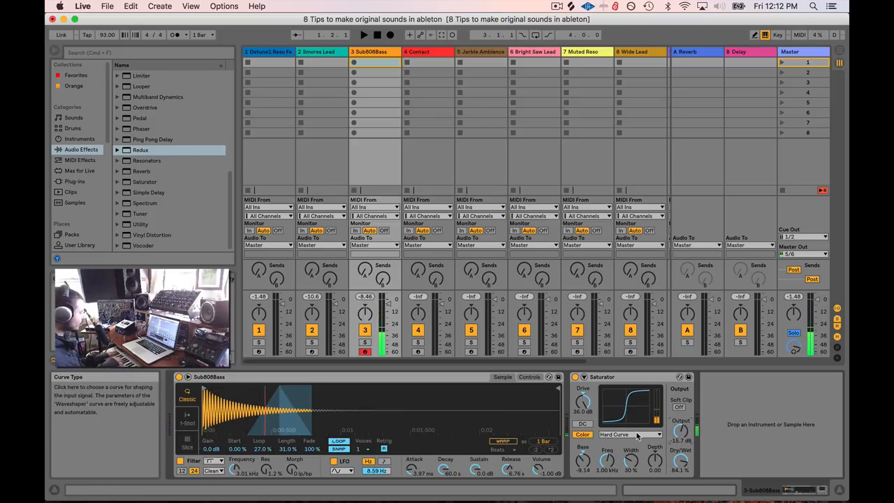
Give the 808 bass Saturator the Hard Curve shape, bypassing and re-enabling it to compare.
{"action": "left_click", "coordinate": [576, 377]}
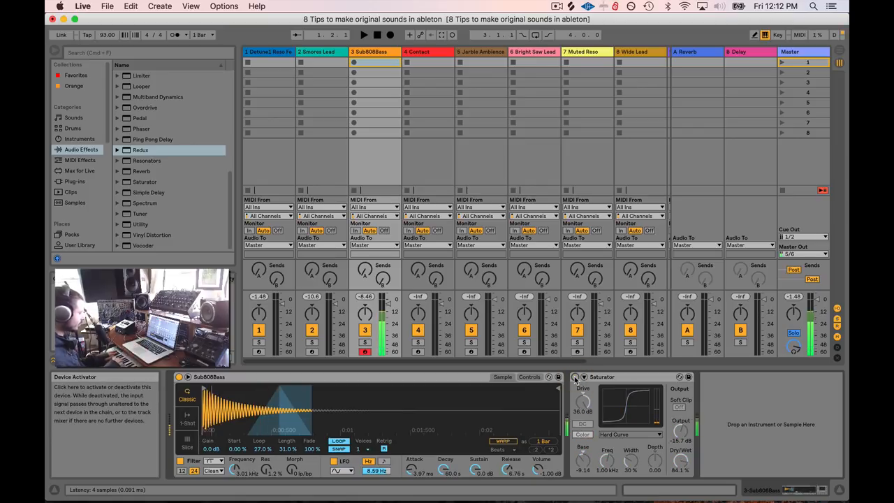
{"action": "left_click", "coordinate": [576, 378]}
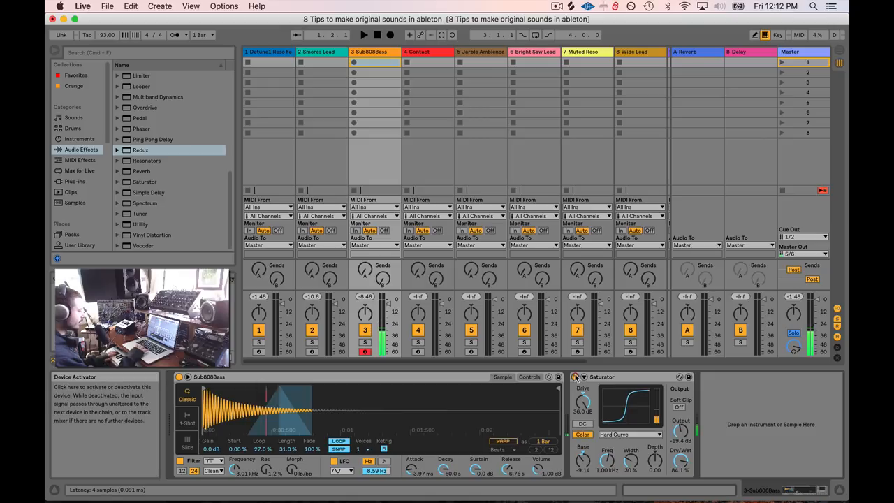
{"action": "left_click", "coordinate": [573, 377]}
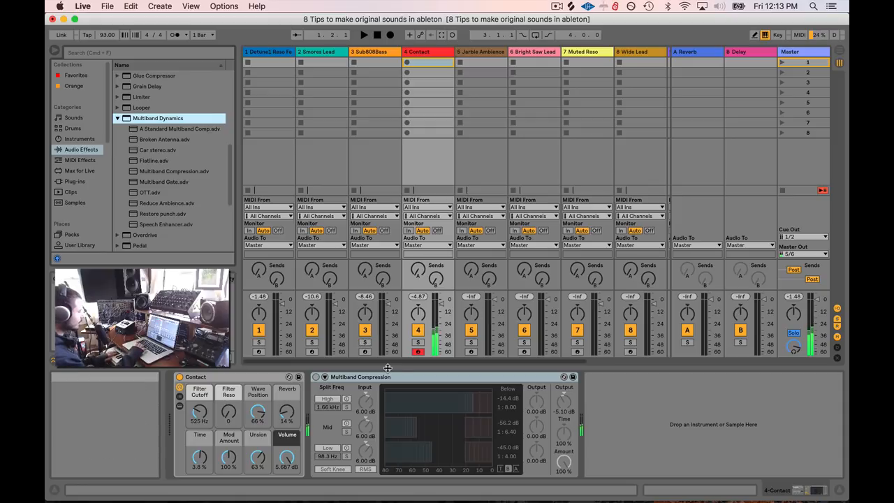
Adjust a control on the Contact track's Multiband Compression device.
{"action": "left_click", "coordinate": [360, 377]}
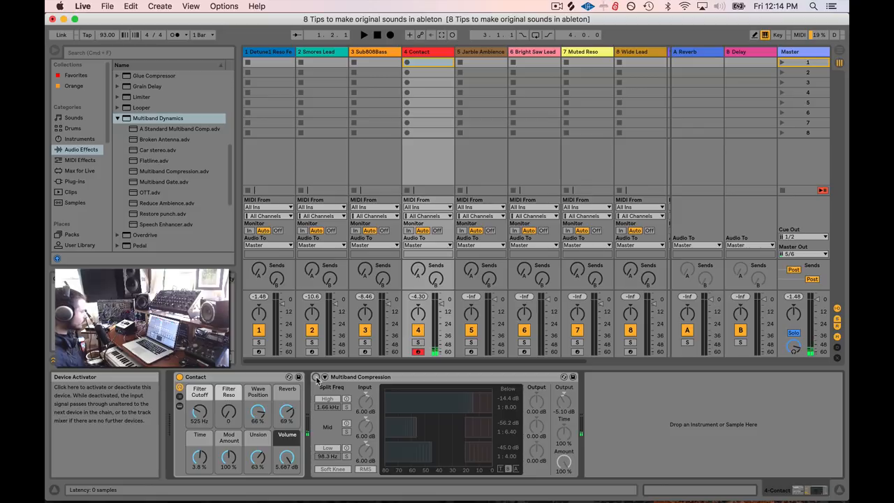
Load the OTT multiband preset onto Contact and toggle the track's mute.
{"action": "left_click", "coordinate": [150, 193]}
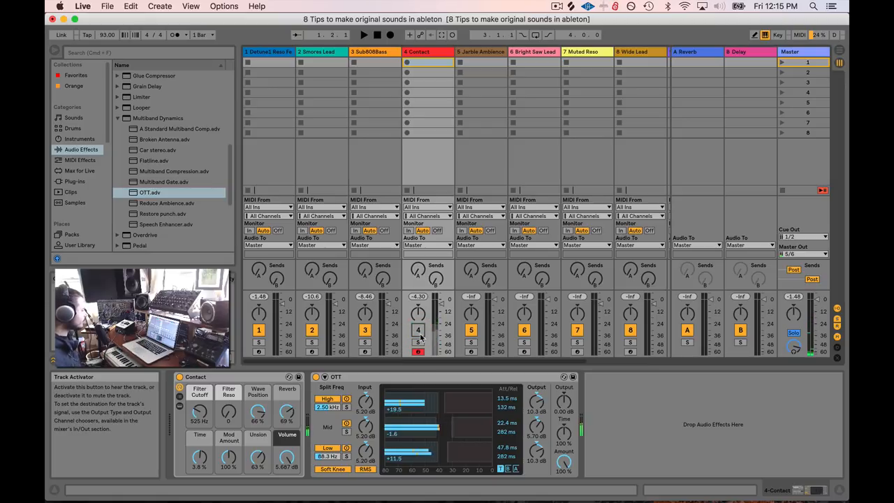
{"action": "left_click", "coordinate": [481, 50]}
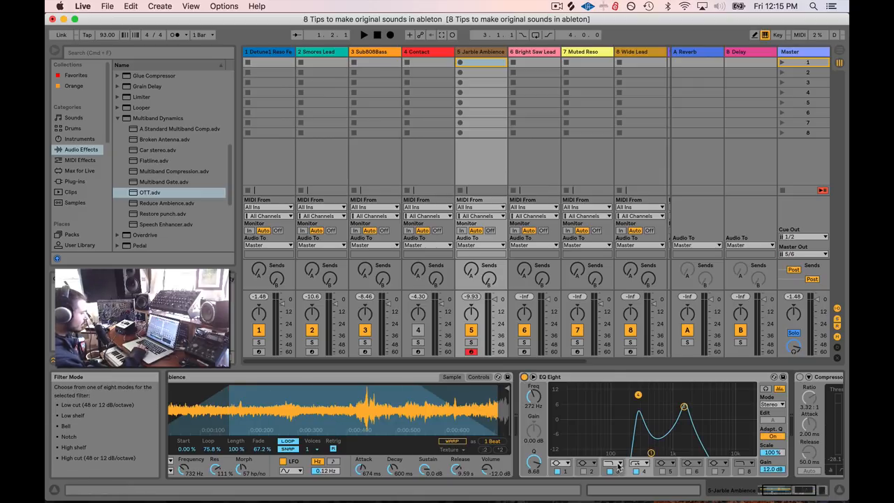
Change an EQ Eight band's filter type and reshape the curve into a narrow boosted peak.
{"action": "left_click", "coordinate": [640, 464]}
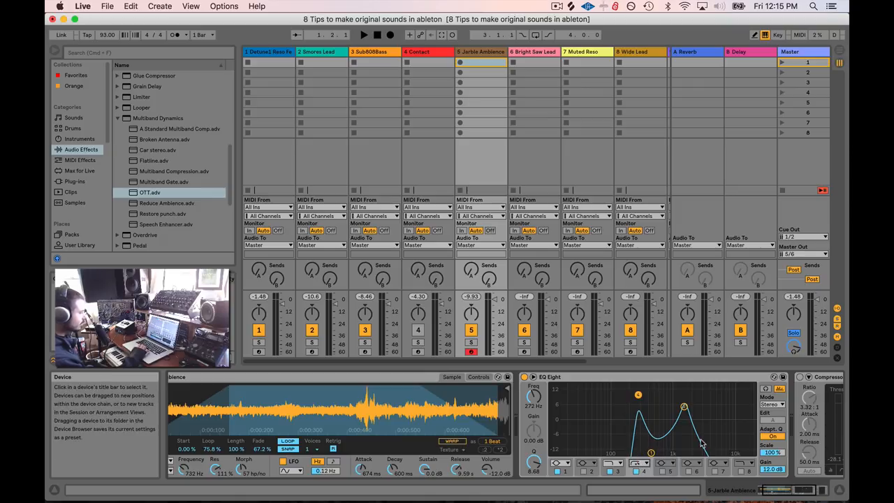
{"action": "left_click", "coordinate": [639, 462]}
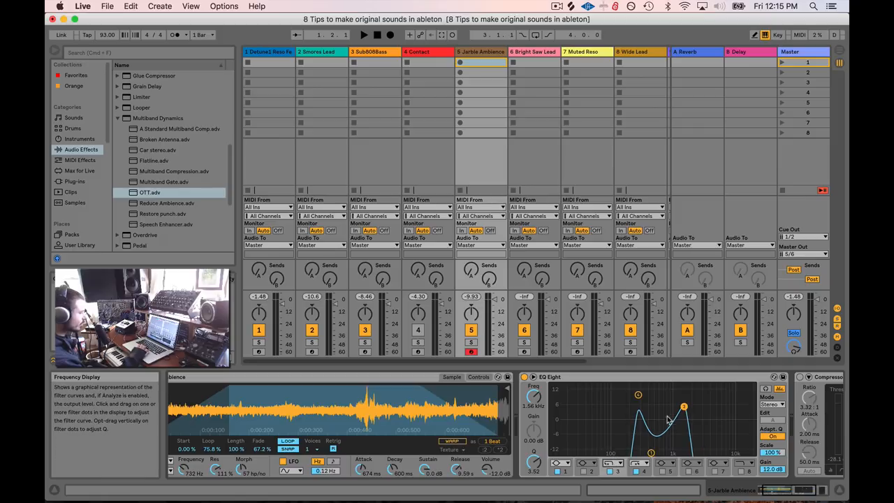
{"action": "left_click_drag", "start_coordinate": [683, 405], "coordinate": [681, 405]}
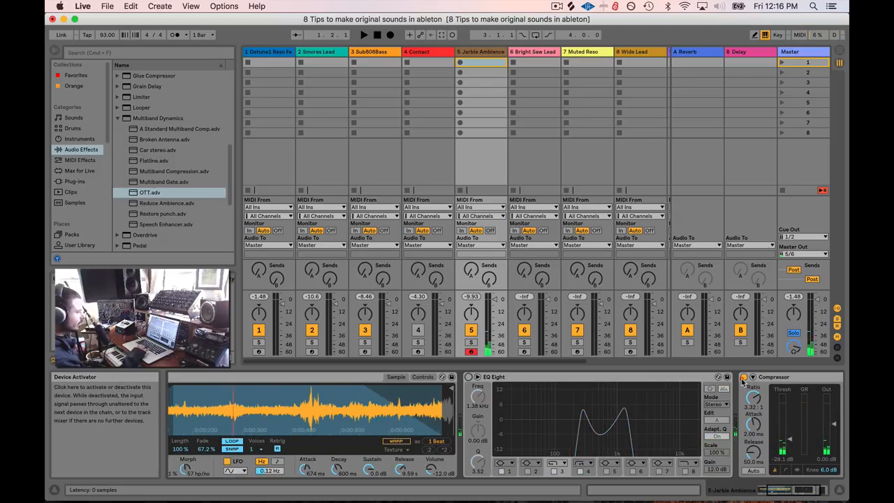
On Bright Saw Lead, select and remove the Frequency Shifter so only the instrument remains.
{"action": "left_click", "coordinate": [533, 50]}
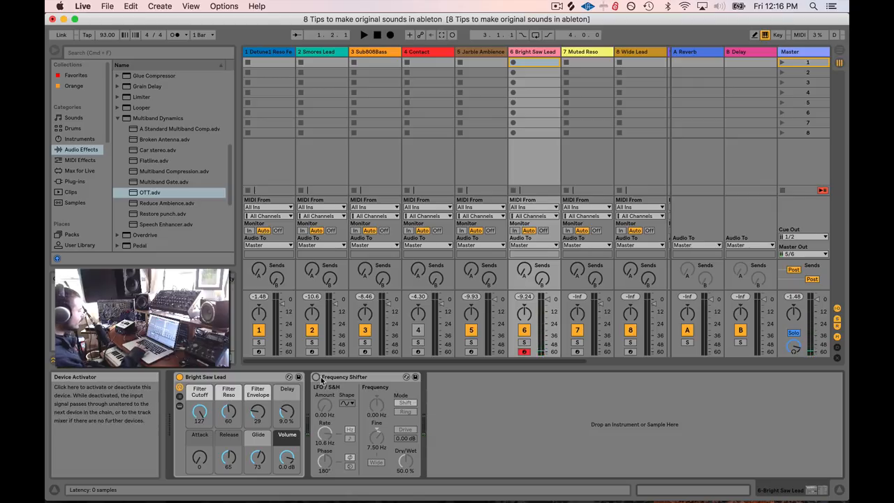
{"action": "left_click", "coordinate": [343, 377]}
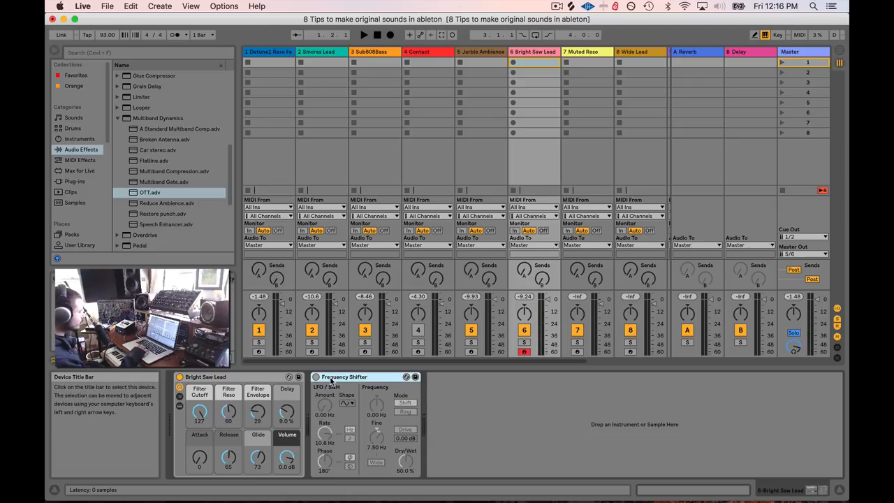
{"action": "left_click", "coordinate": [316, 377]}
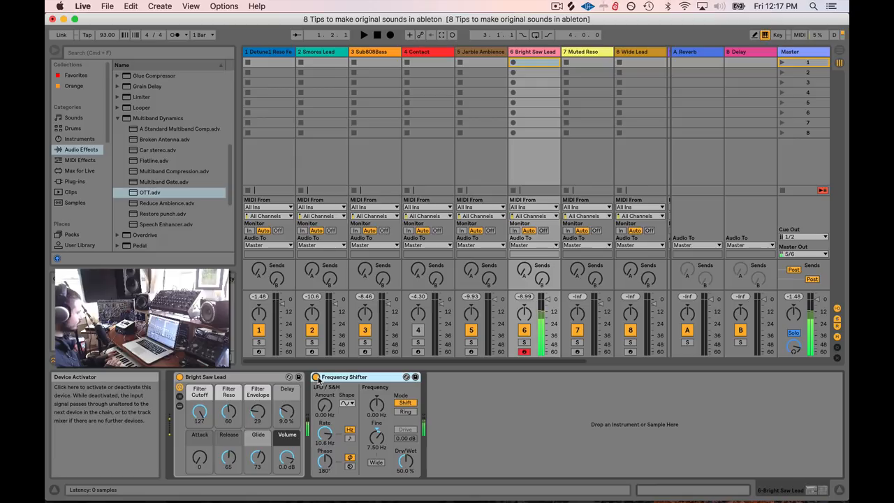
{"action": "mouse_move", "coordinate": [342, 377]}
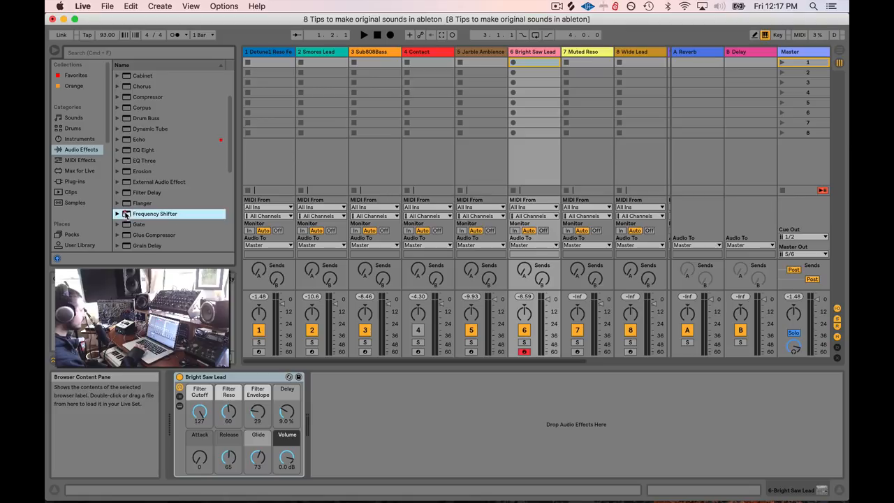
Load a Frequency Shifter on Bright Saw Lead, set it to Ring mode, and change its frequency.
{"action": "double_click", "coordinate": [154, 212]}
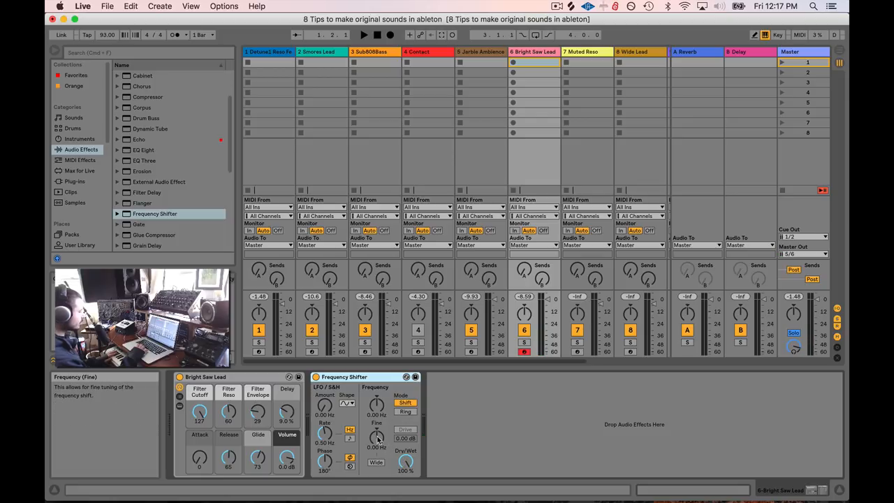
{"action": "left_click", "coordinate": [377, 463]}
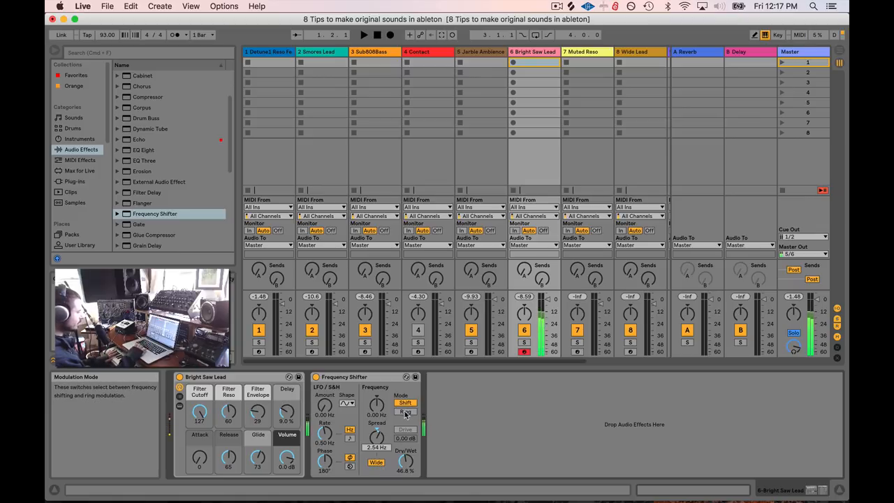
{"action": "left_click", "coordinate": [405, 410]}
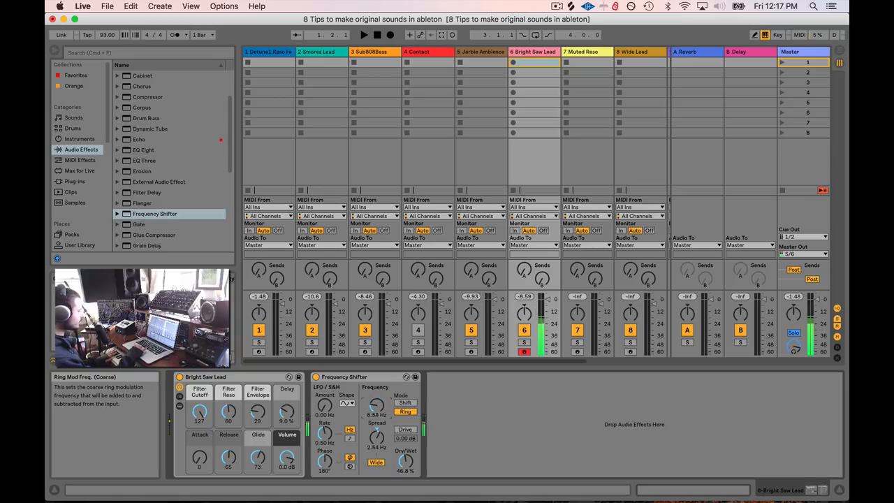
{"action": "left_click_drag", "start_coordinate": [376, 405], "coordinate": [376, 416]}
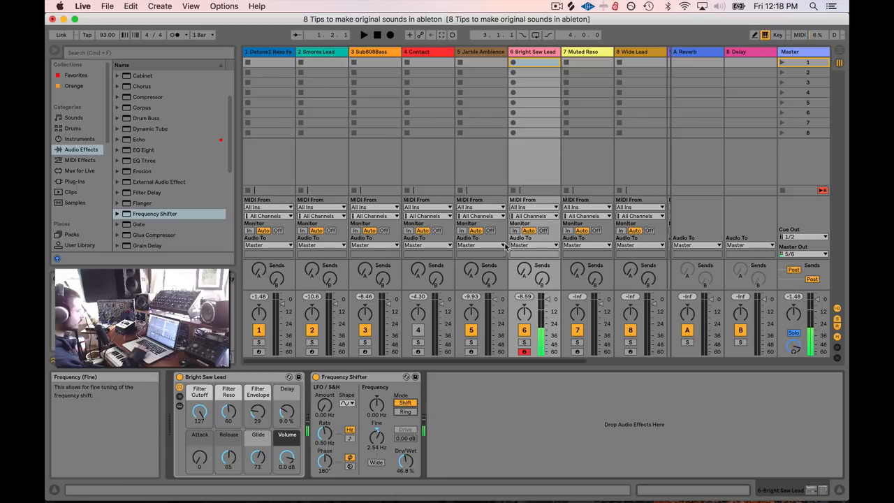
{"action": "left_click", "coordinate": [580, 50]}
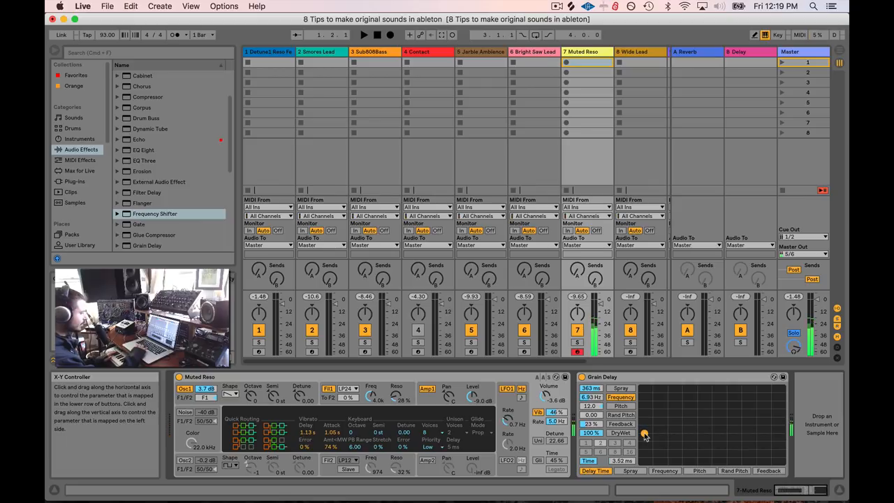
Set the Grain Delay's X-Y point, toggle its Sync/Time mode and adjust Dry/Wet on the Muted Bass track.
{"action": "left_click", "coordinate": [620, 405]}
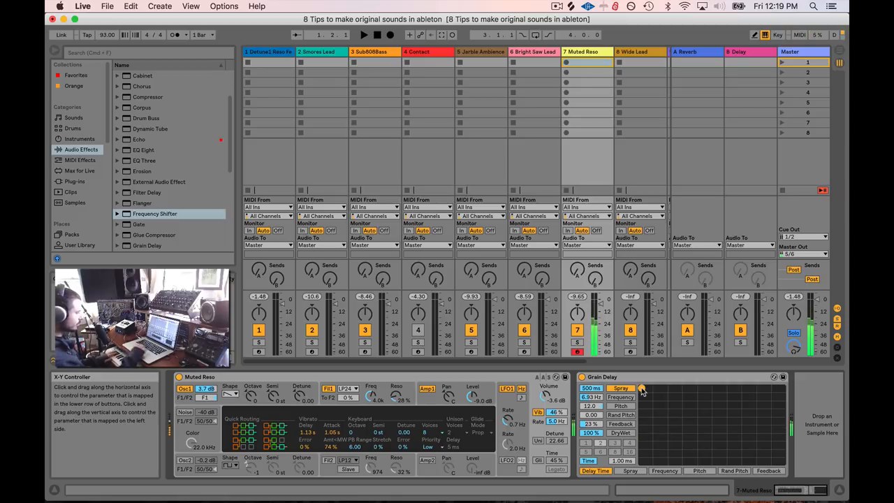
{"action": "left_click", "coordinate": [596, 461]}
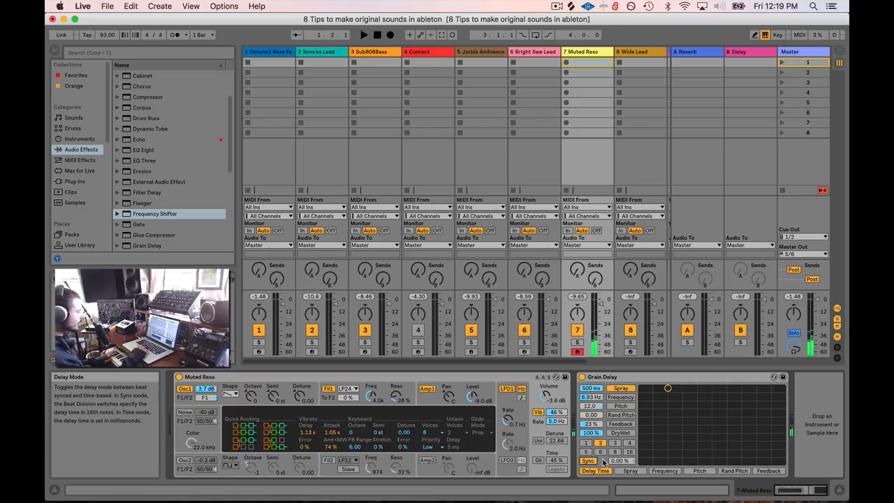
{"action": "left_click", "coordinate": [590, 461]}
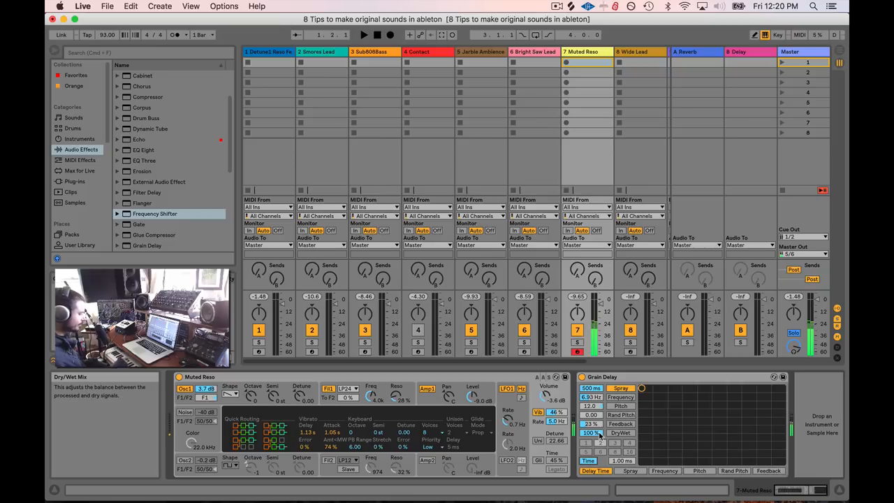
{"action": "left_click", "coordinate": [589, 461]}
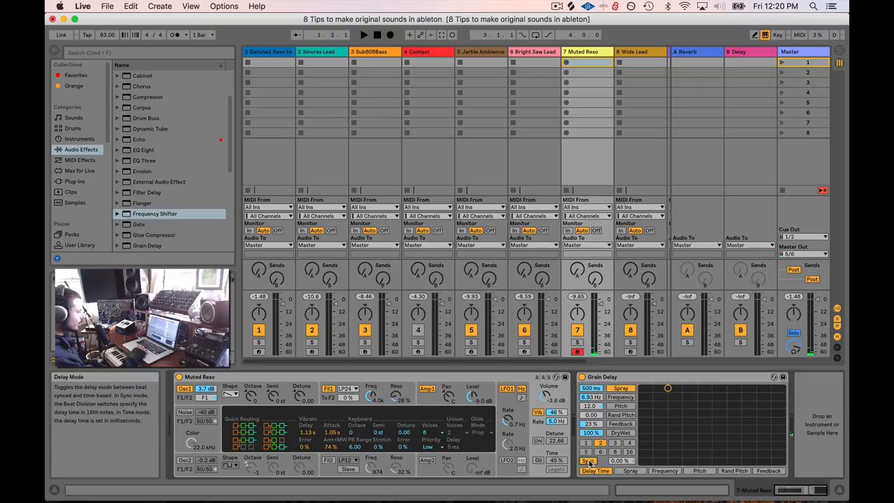
{"action": "left_click", "coordinate": [588, 461]}
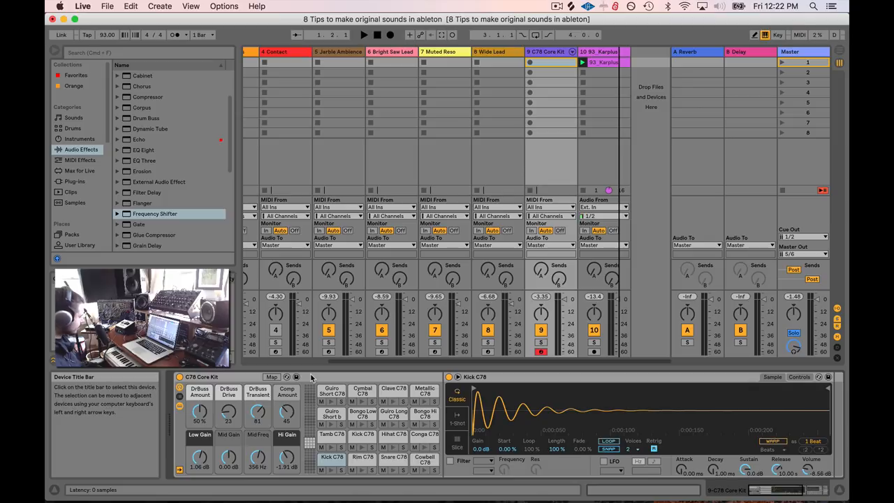
Audition the Conga C78 sample before adding Amp and Cabinet after the C78 Core Kit.
{"action": "left_click", "coordinate": [425, 433]}
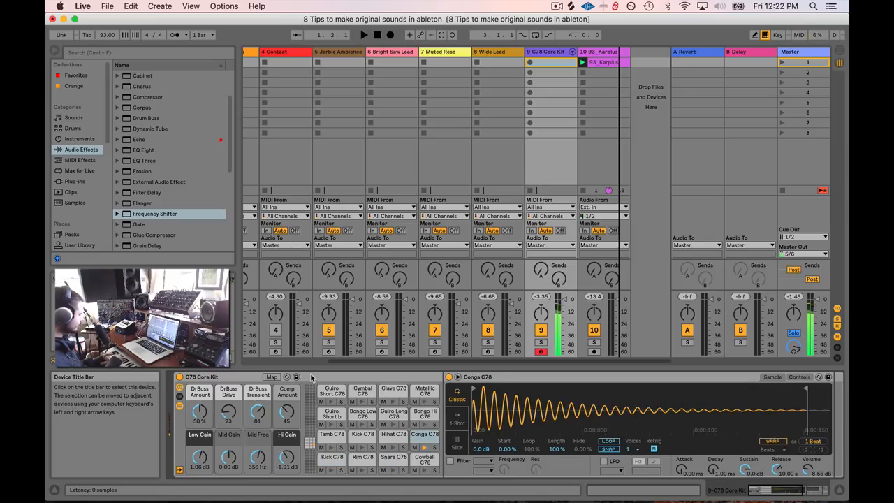
{"action": "left_click", "coordinate": [393, 458]}
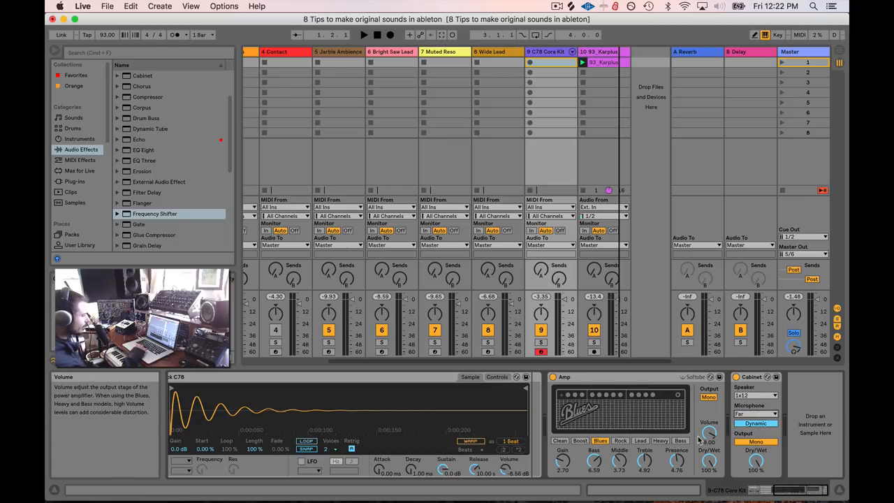
Switch the C78 Core Kit track's Amp to the Boost model.
{"action": "left_click", "coordinate": [579, 441]}
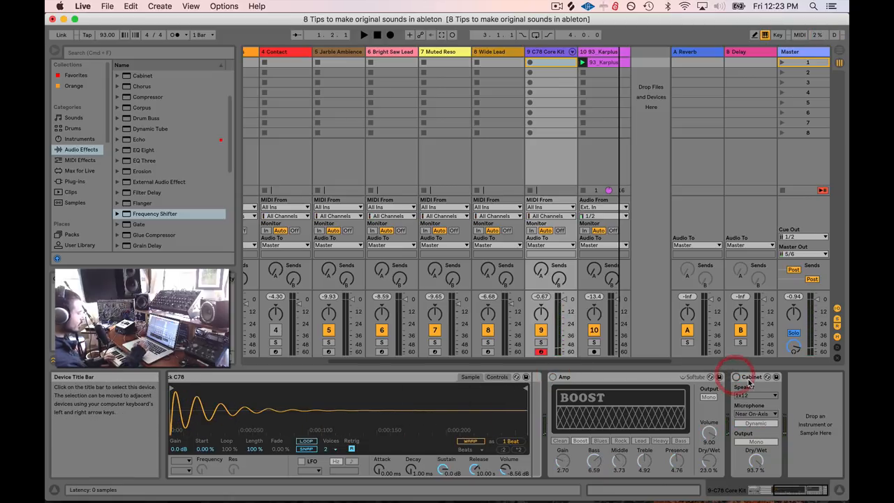
Select track 10 so its Vocoder replaces the C78 chain in the Device View.
{"action": "left_click", "coordinate": [363, 34]}
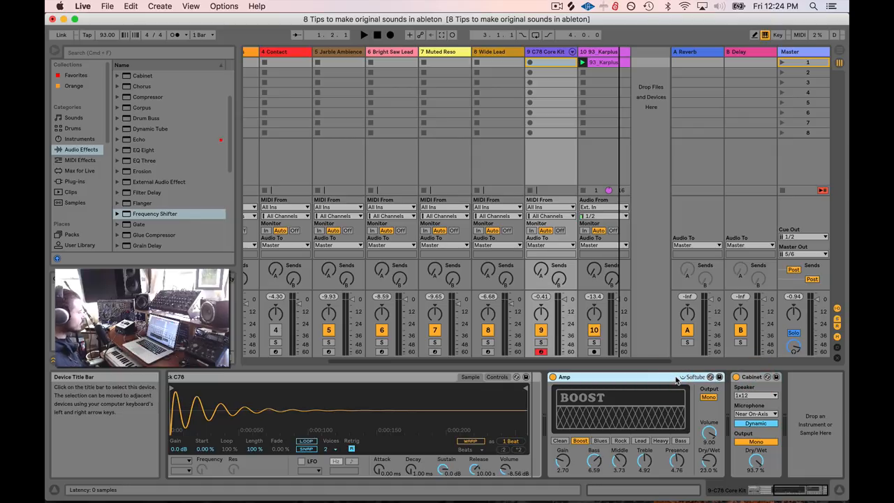
{"action": "mouse_move", "coordinate": [749, 378]}
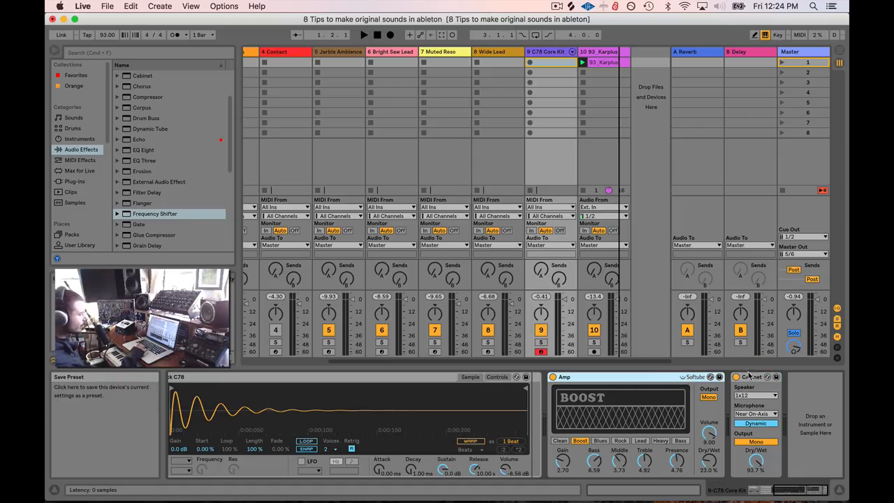
{"action": "mouse_move", "coordinate": [664, 377]}
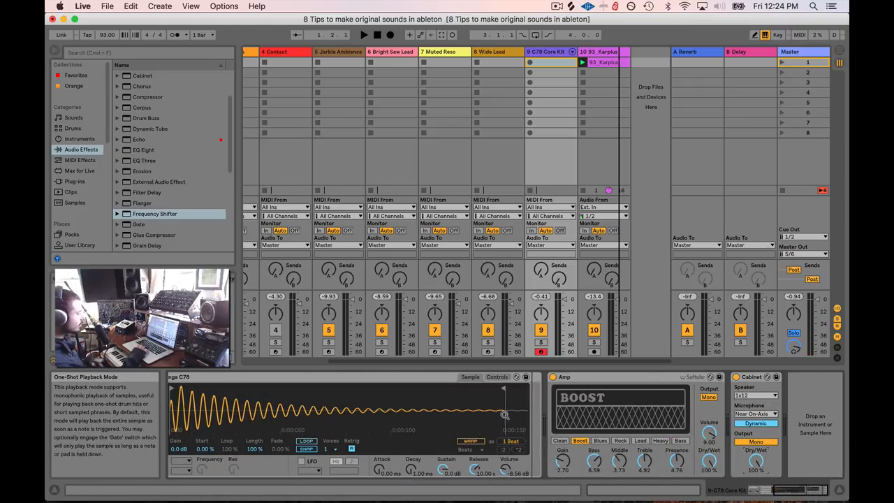
{"action": "mouse_move", "coordinate": [597, 72]}
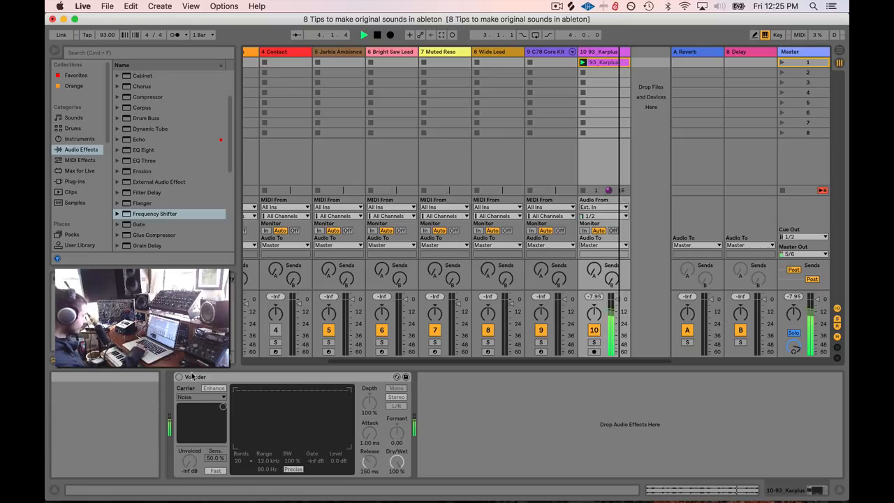
Set the Vocoder's carrier to Noise and play the loop to drive its filter bands.
{"action": "left_click", "coordinate": [179, 377]}
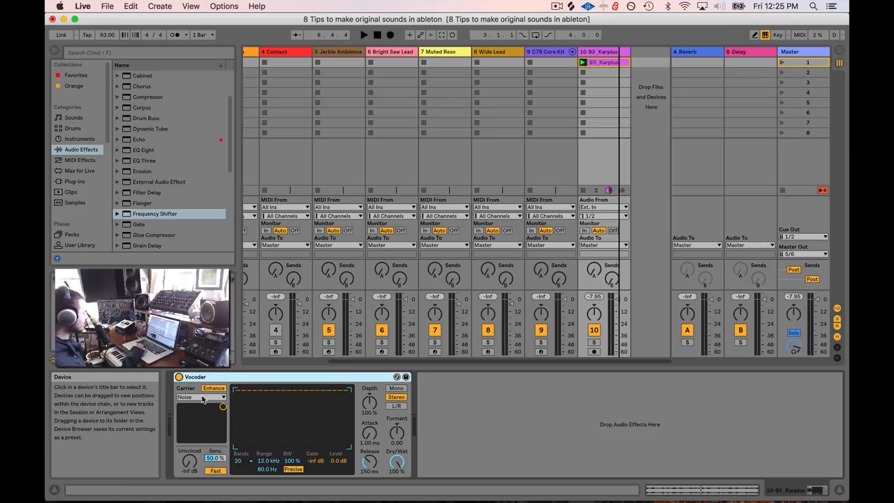
{"action": "left_click", "coordinate": [201, 397]}
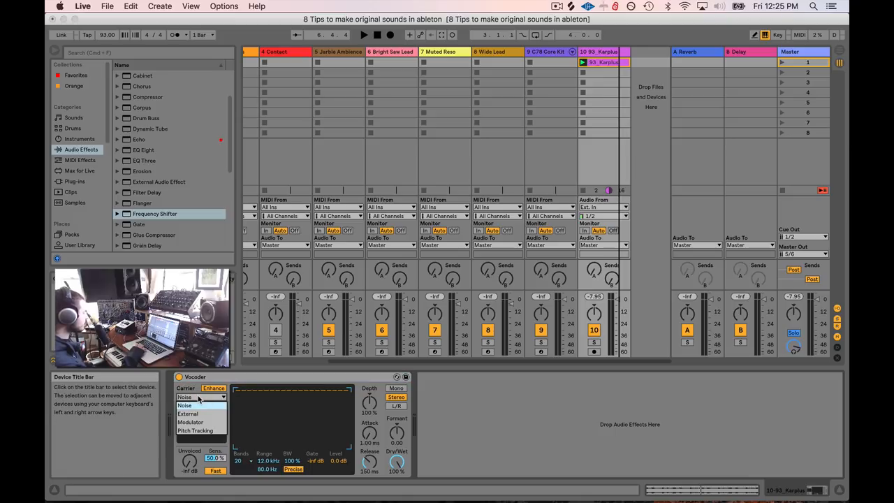
{"action": "left_click", "coordinate": [185, 396]}
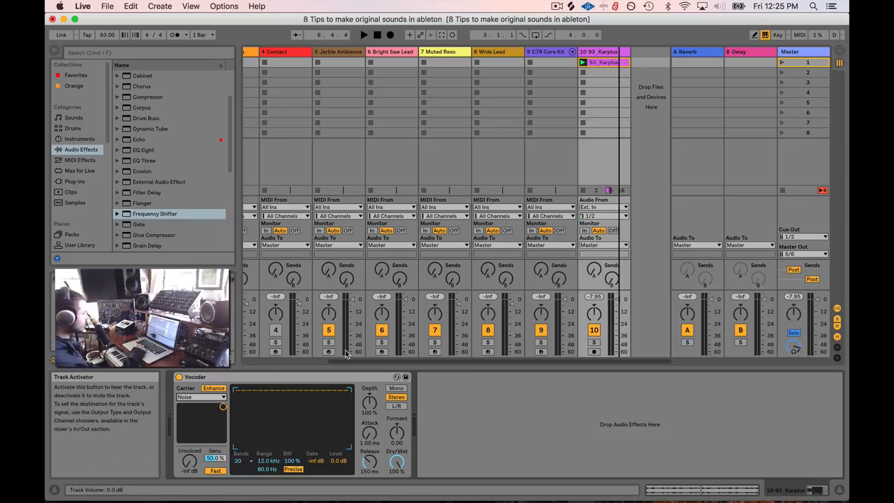
{"action": "mouse_move", "coordinate": [214, 389]}
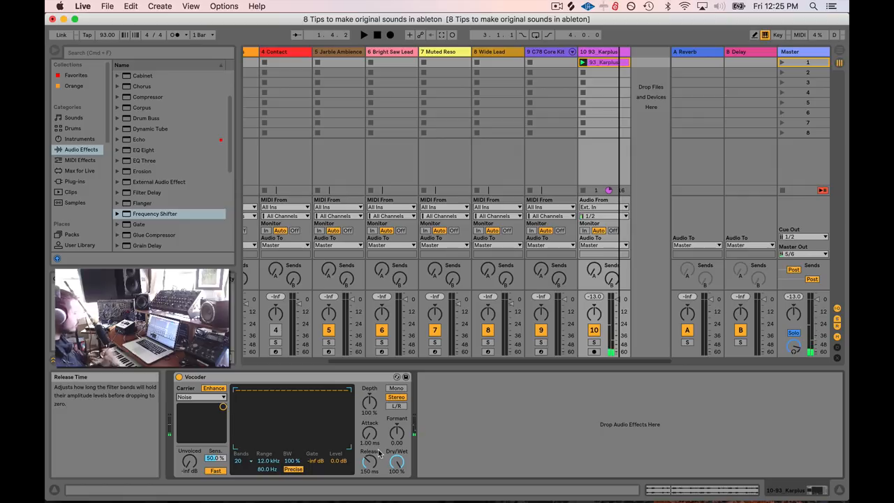
{"action": "left_click", "coordinate": [363, 35]}
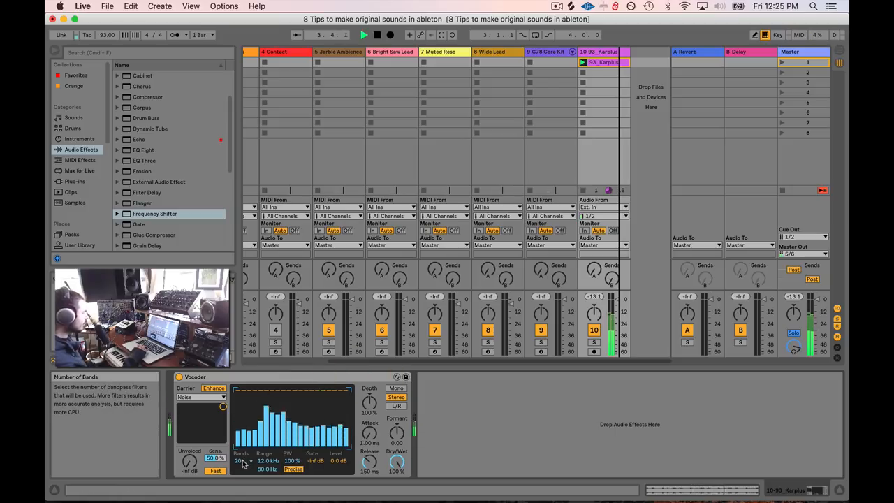
Choose a lower band count from the Vocoder's Bands list.
{"action": "left_click", "coordinate": [244, 461]}
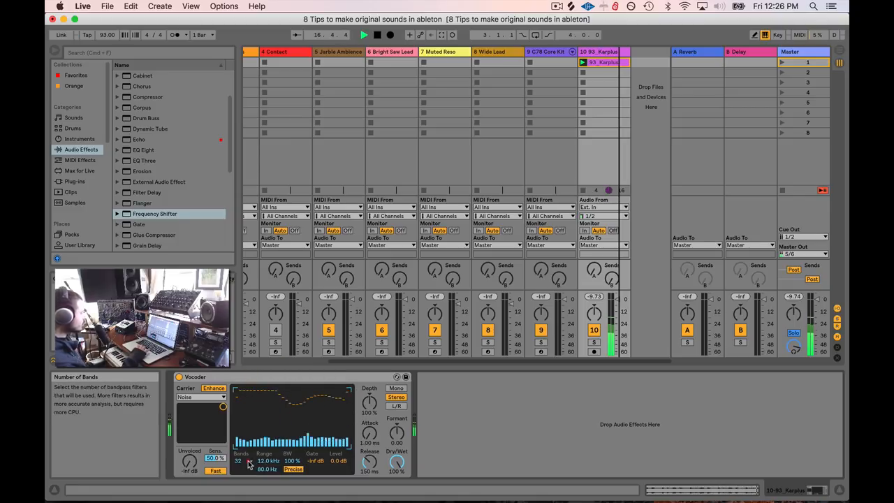
{"action": "left_click", "coordinate": [239, 461]}
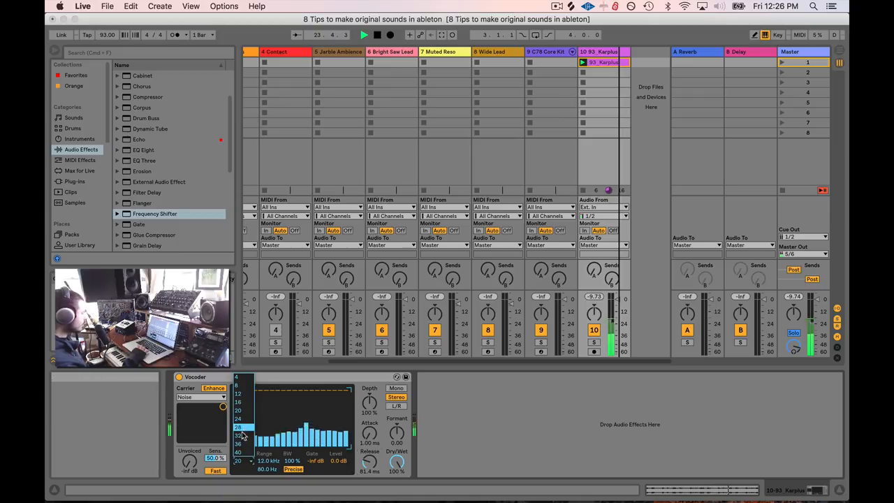
{"action": "mouse_move", "coordinate": [397, 463]}
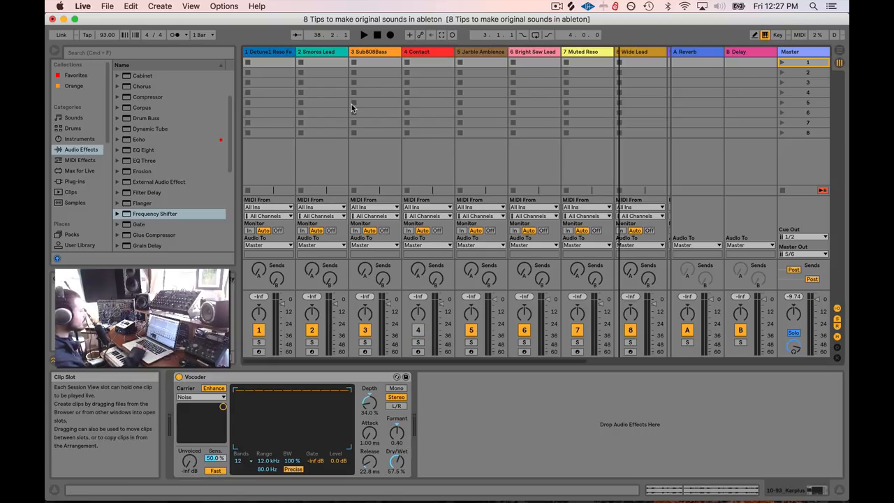
View the Muted Reso devices, then return to the C78 Core Kit's sampler, Amp and Cabinet.
{"action": "left_click", "coordinate": [419, 50]}
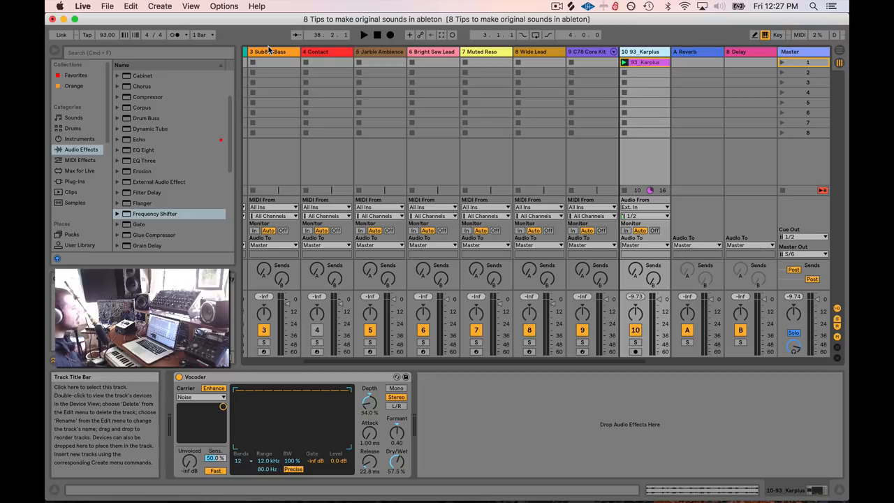
{"action": "left_click", "coordinate": [486, 51]}
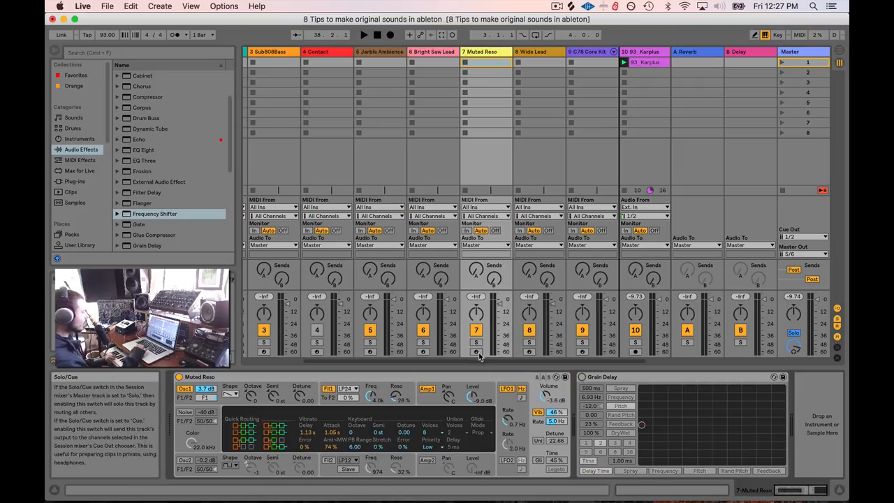
{"action": "left_click", "coordinate": [478, 352]}
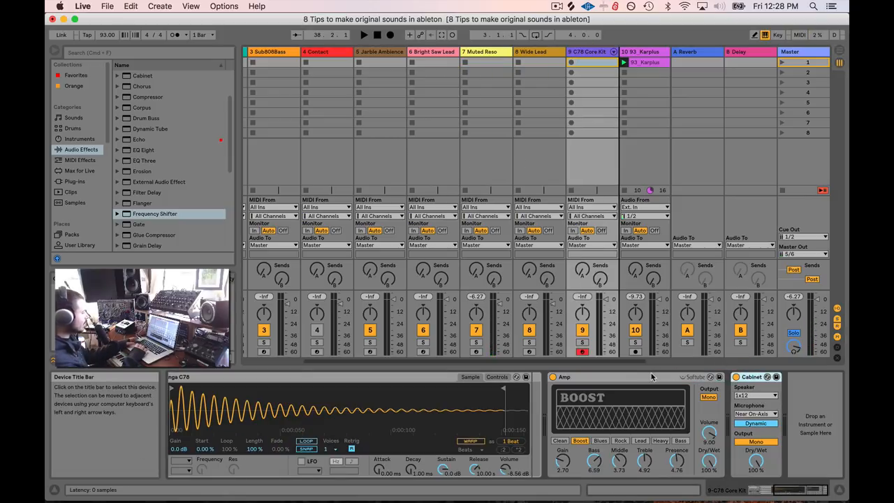
Inspect the Muted Reso chain in full, then the Contact and Bright Saw Lead device chains.
{"action": "left_click", "coordinate": [482, 50]}
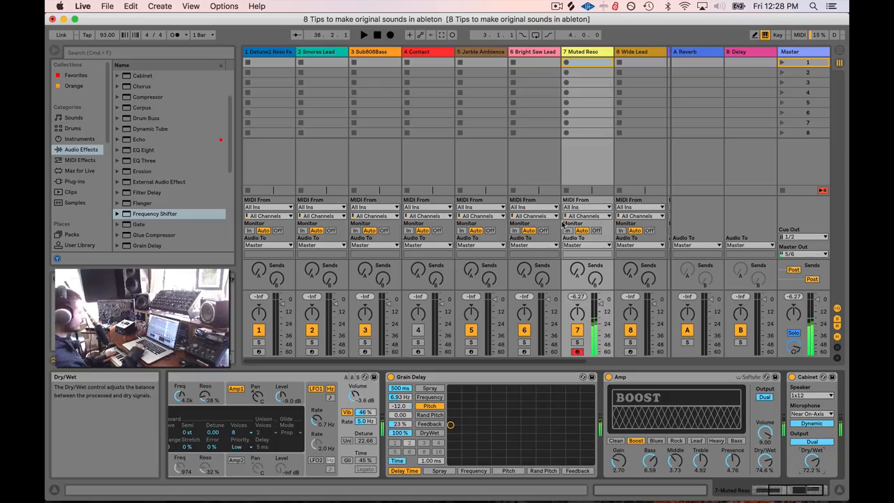
{"action": "left_click", "coordinate": [268, 51]}
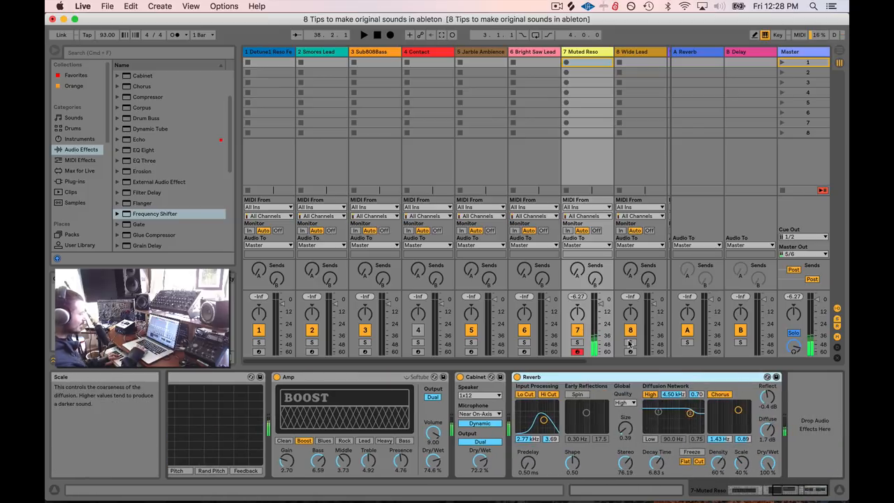
{"action": "left_click", "coordinate": [428, 50]}
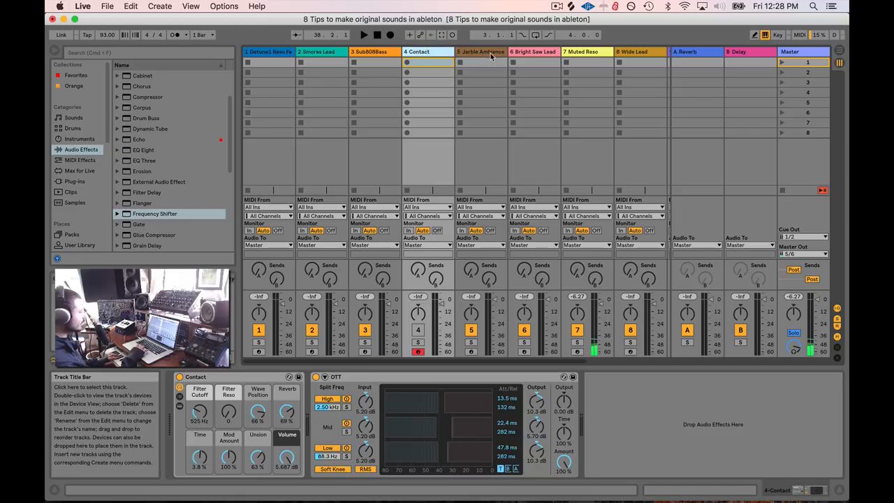
{"action": "left_click", "coordinate": [534, 63]}
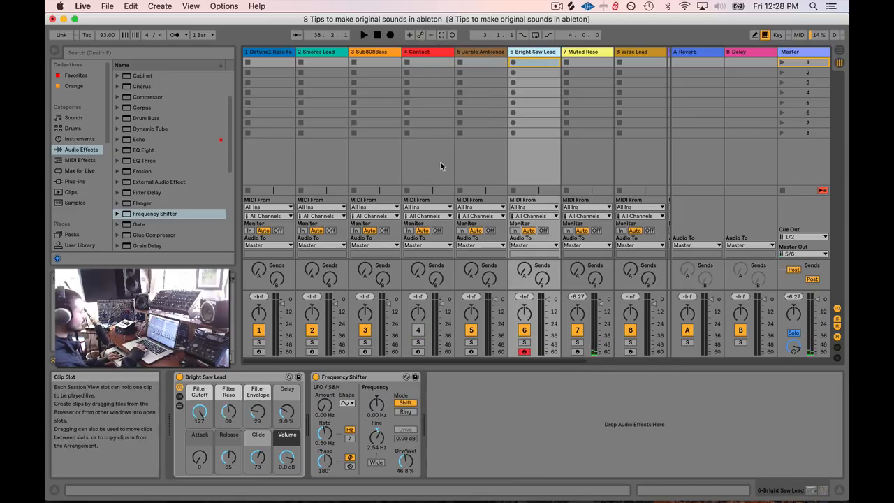